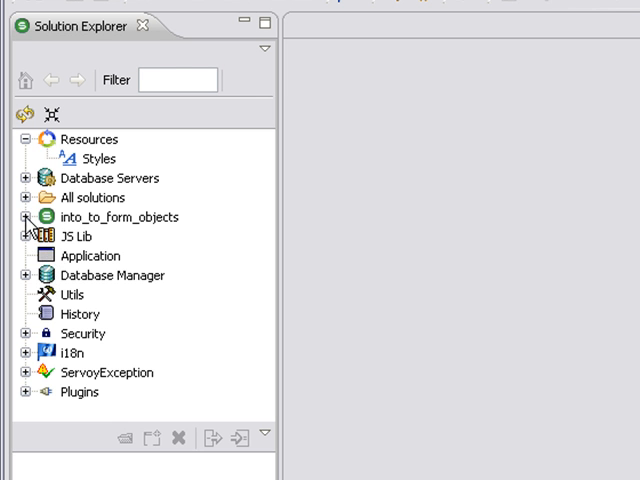
- Expand into_to_form_objects > Forms and open the customers form in the designer
click(12, 216)
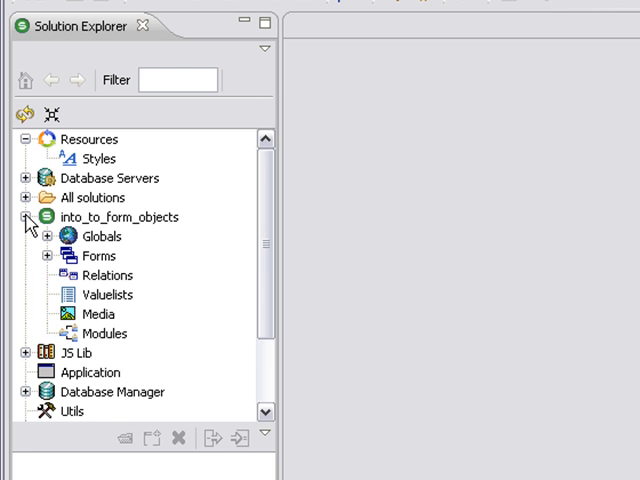
mouse_move(52, 270)
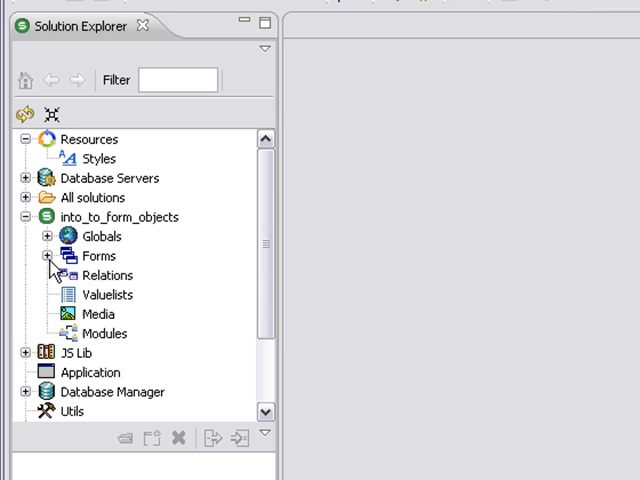
click(48, 256)
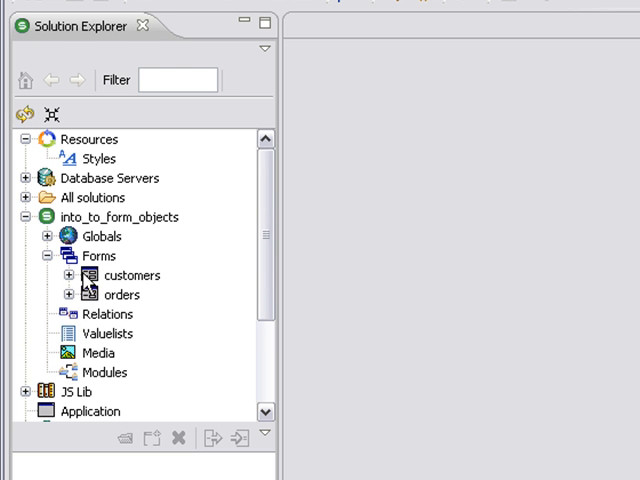
double_click(132, 276)
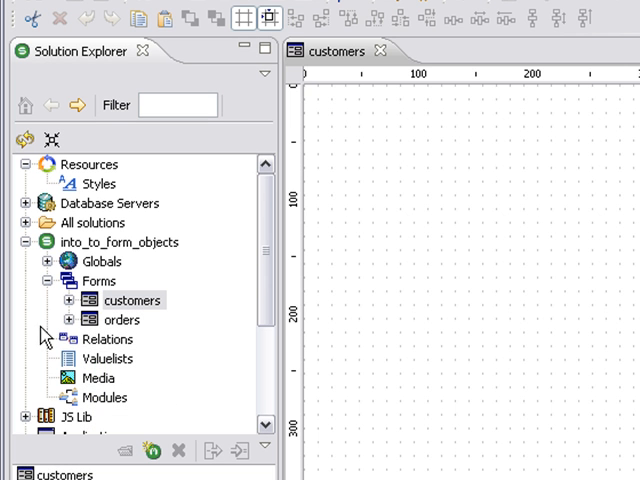
- Open the orders form in the form designer, then return to the customers form
right_click(132, 300)
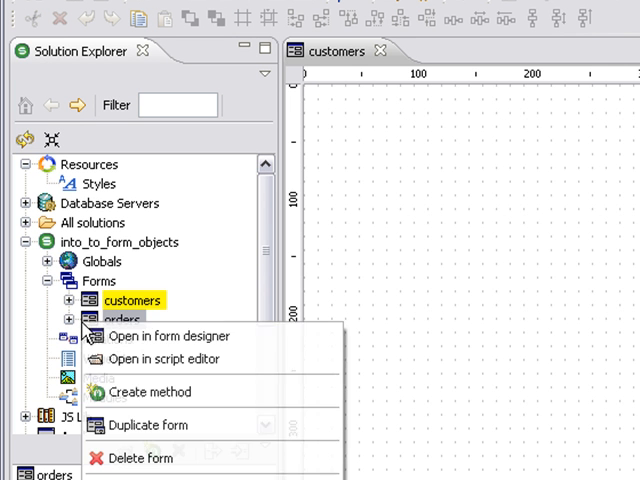
click(168, 336)
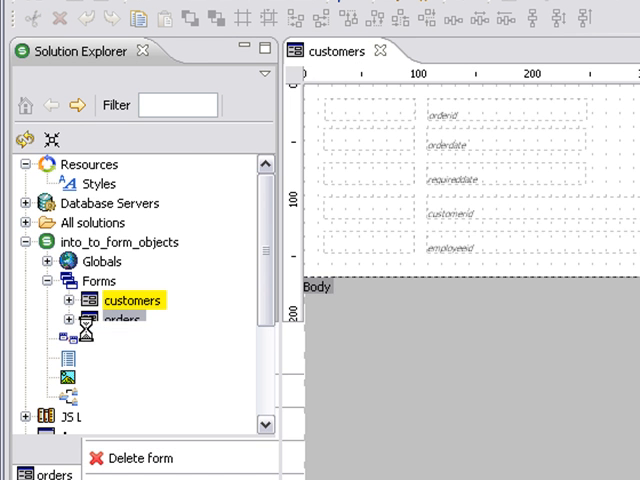
double_click(120, 320)
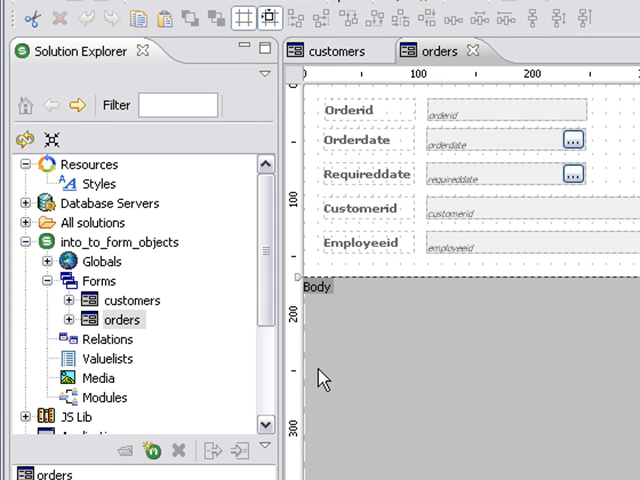
click(132, 300)
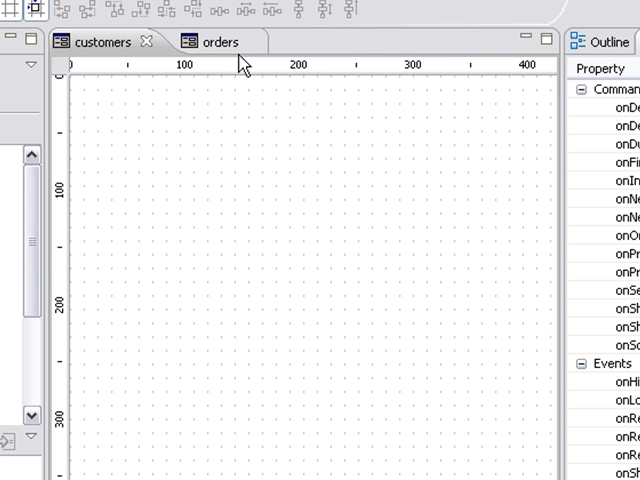
mouse_move(544, 40)
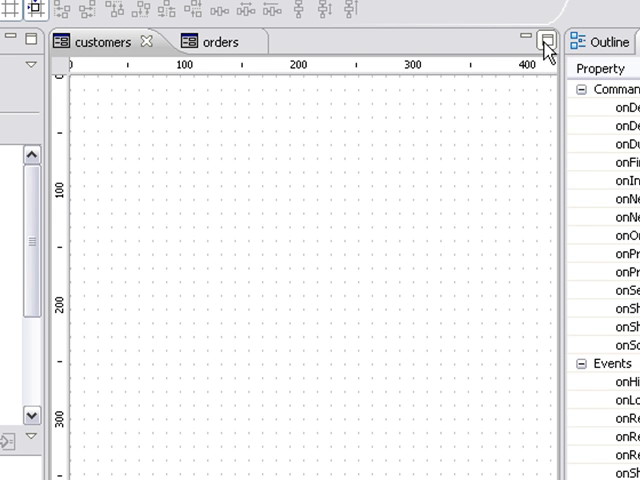
- Maximize the form editor so the customers design area fills the window
click(538, 38)
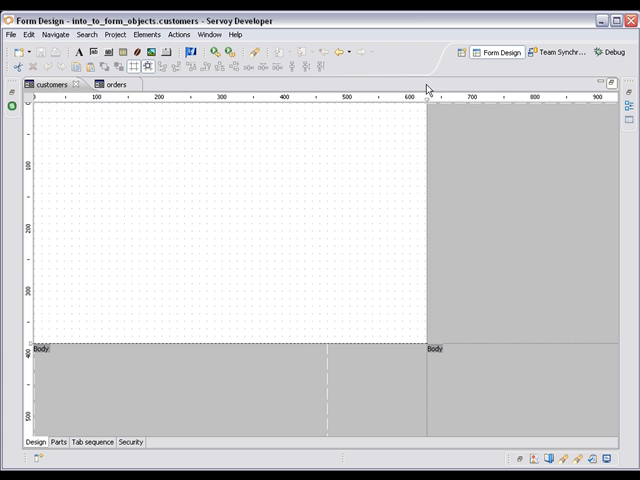
mouse_move(156, 144)
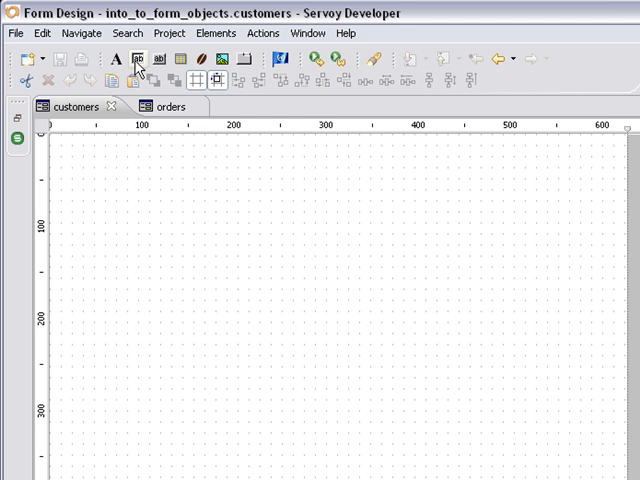
- Place customerid through contactname as fields with labels on the customers form
click(140, 60)
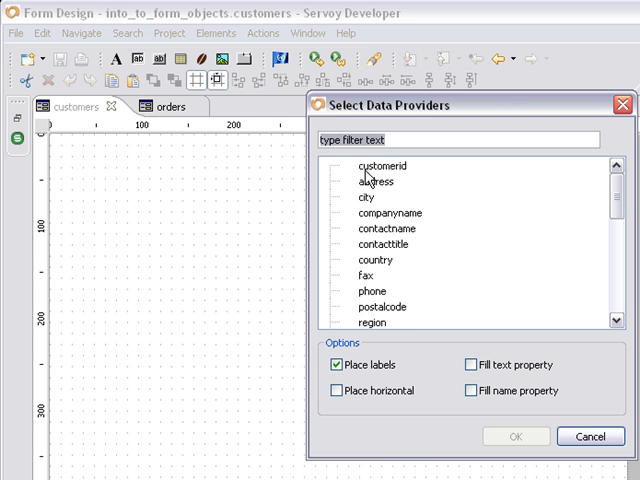
mouse_move(368, 176)
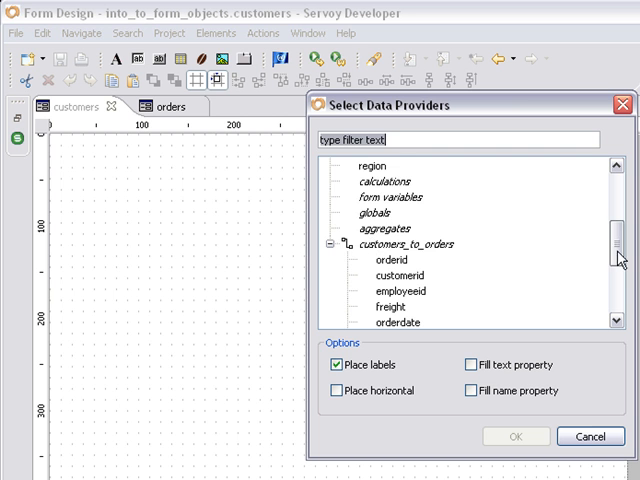
scroll(down, 3)
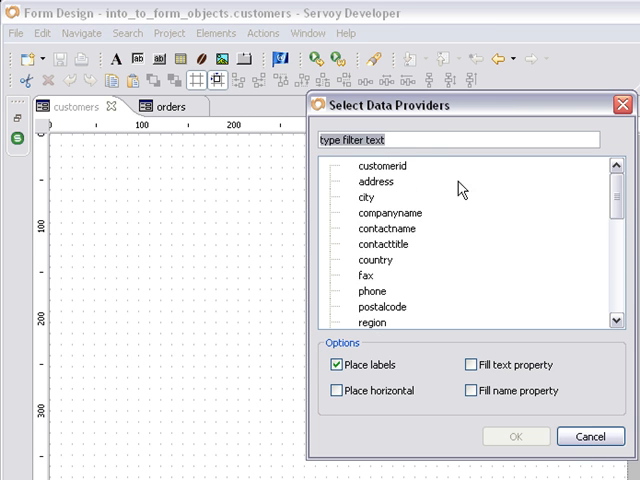
click(380, 166)
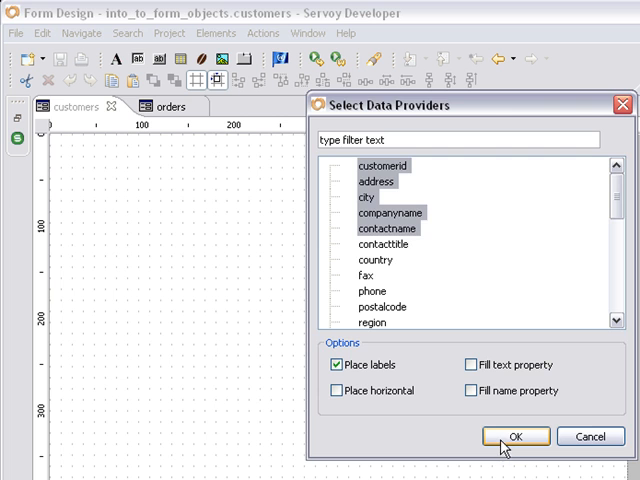
click(514, 436)
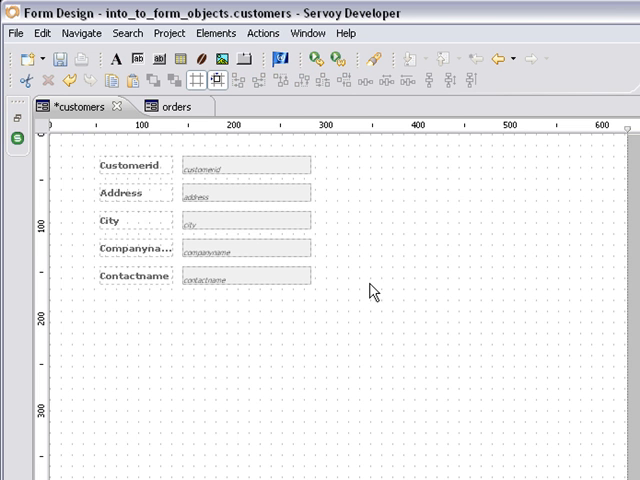
mouse_move(150, 188)
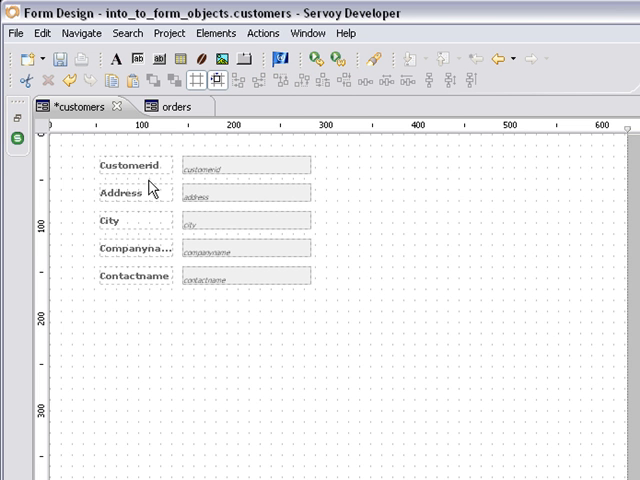
mouse_move(140, 178)
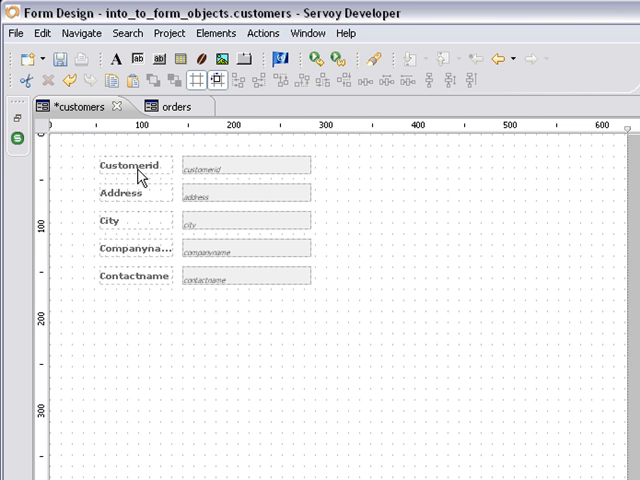
- Draw a new label right of the customer fields and confirm its edited text
click(132, 164)
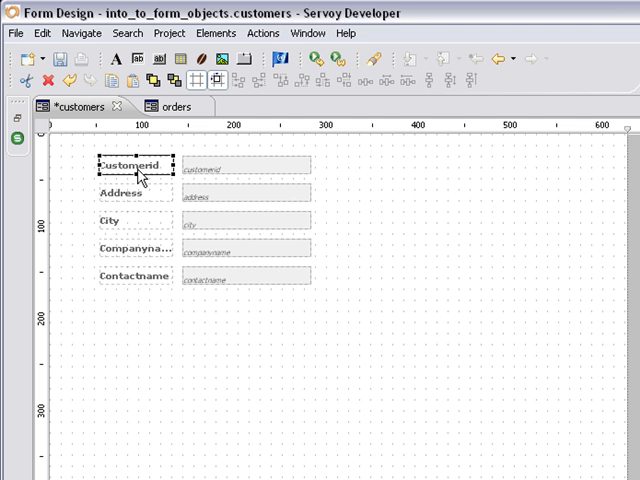
mouse_move(340, 188)
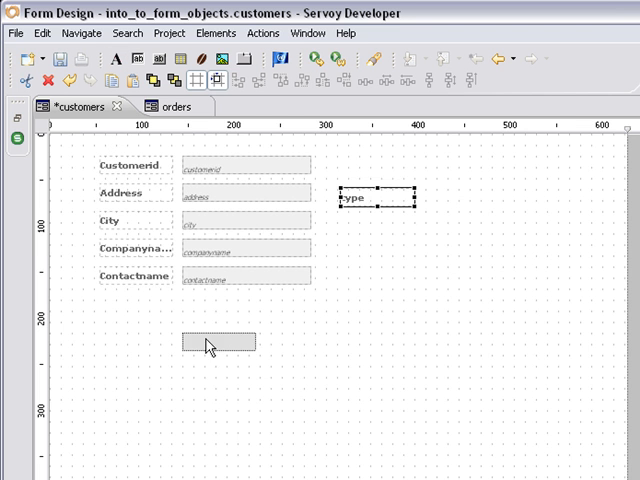
drag(376, 198, 210, 336)
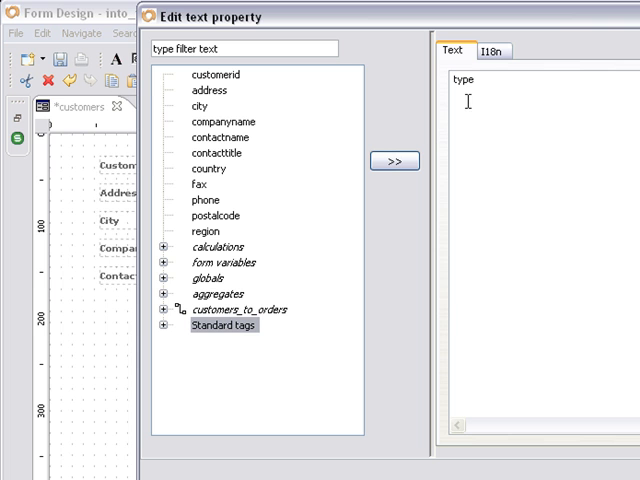
click(492, 50)
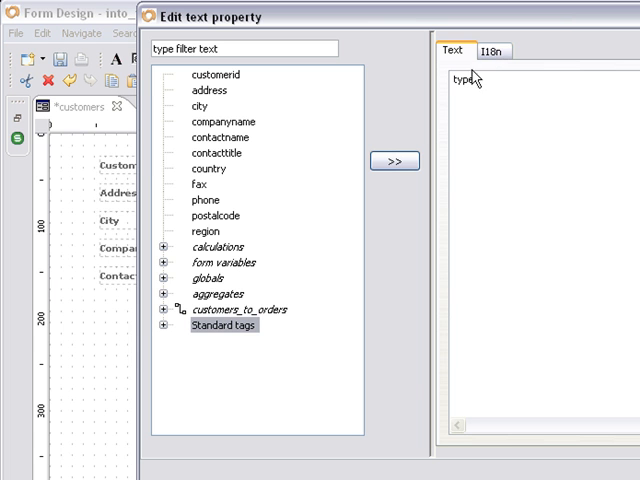
mouse_move(212, 160)
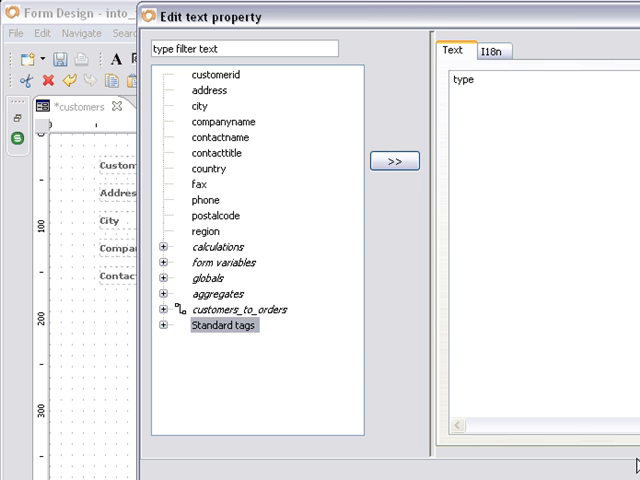
click(396, 160)
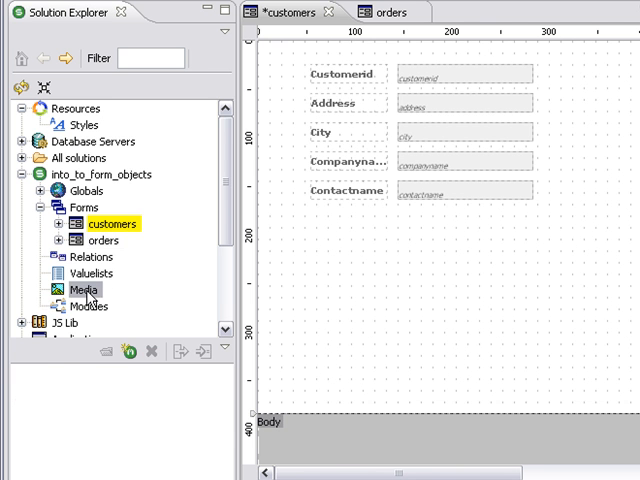
- Import add2.gif and the other selected icon GIFs from the icons folder into Media
right_click(82, 290)
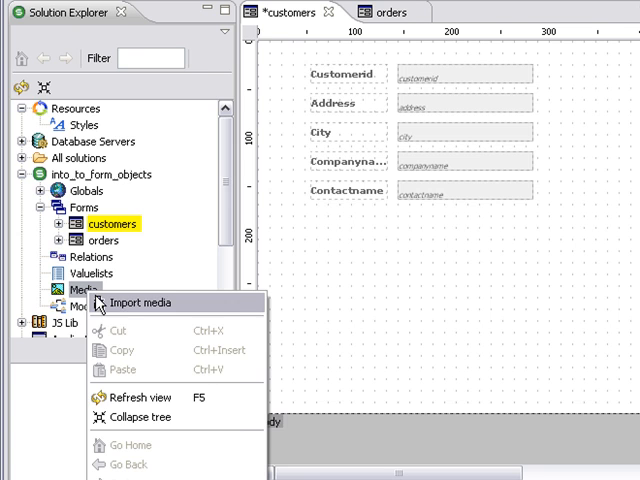
click(138, 302)
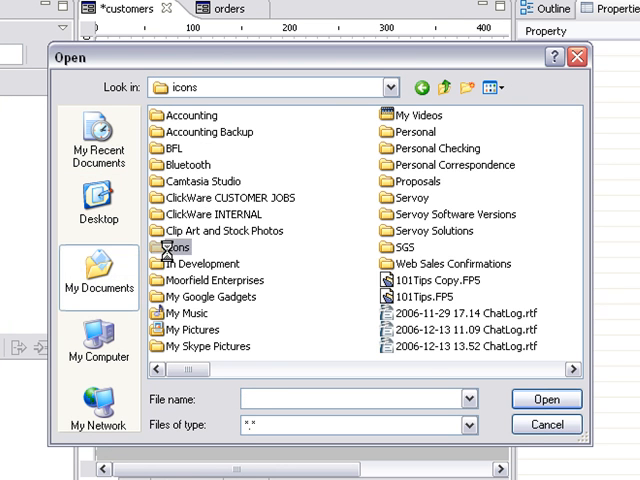
double_click(176, 246)
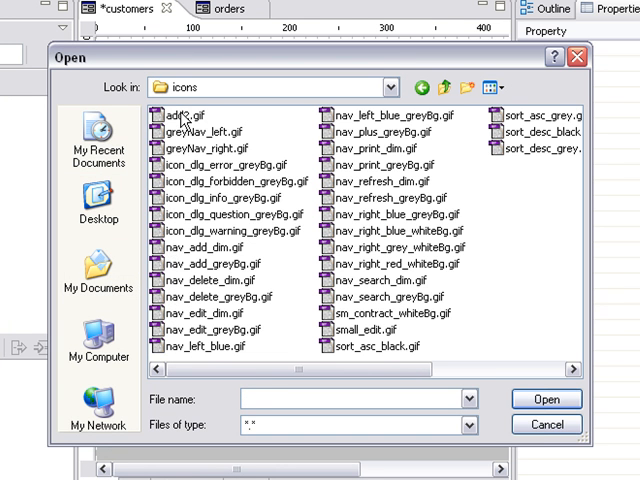
click(186, 114)
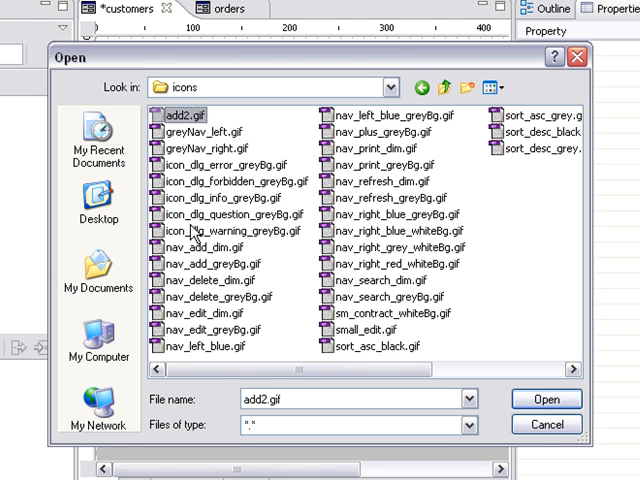
click(240, 230)
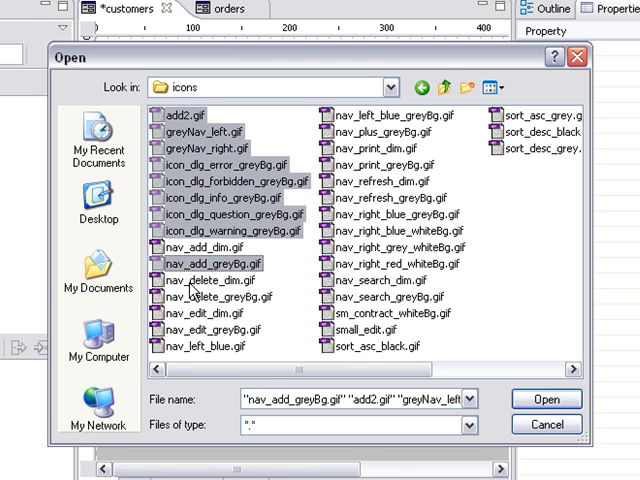
click(200, 298)
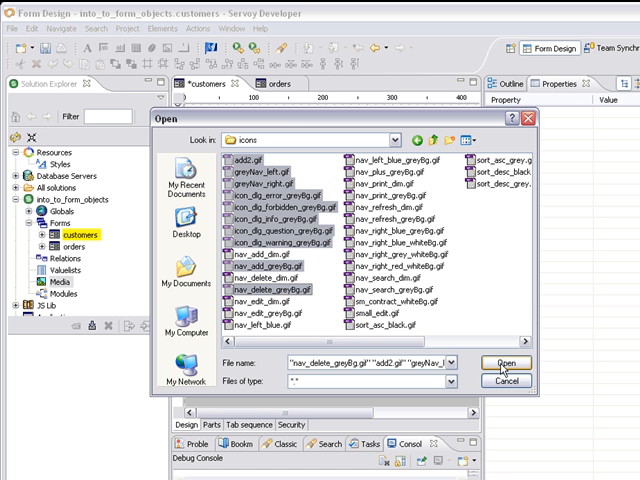
click(504, 364)
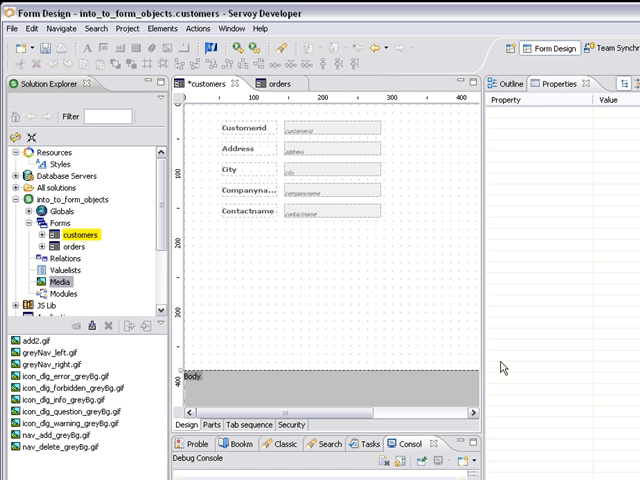
mouse_move(62, 398)
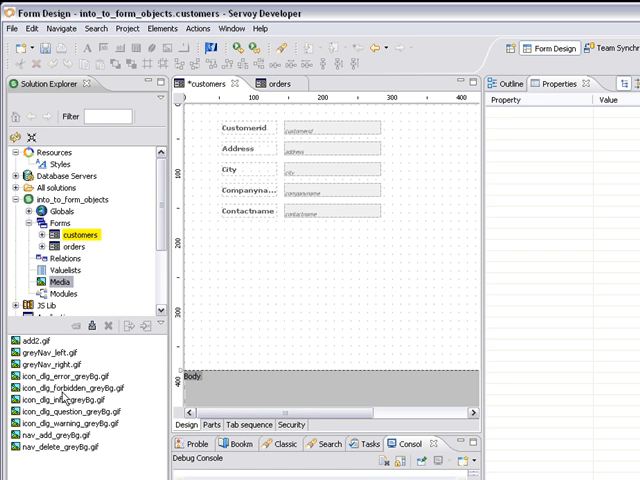
mouse_move(188, 200)
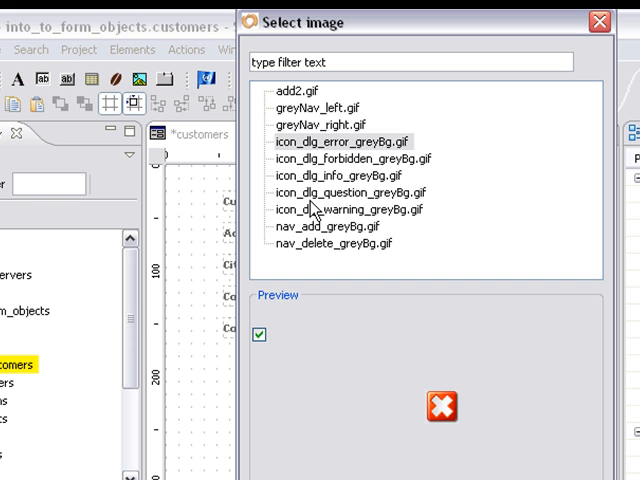
- Place the red error icon image and move it below the customer fields
click(320, 128)
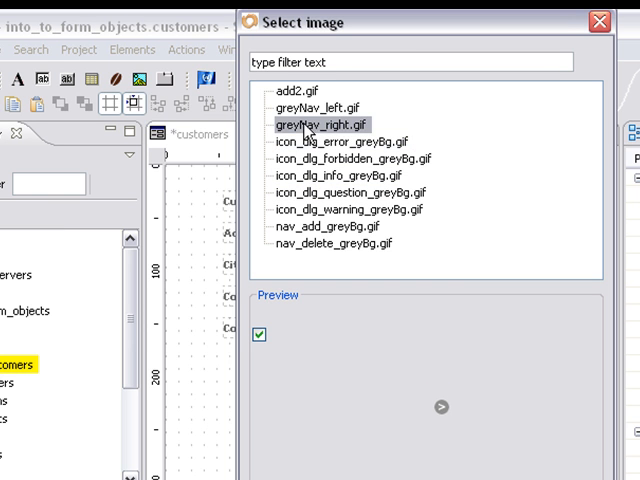
click(354, 158)
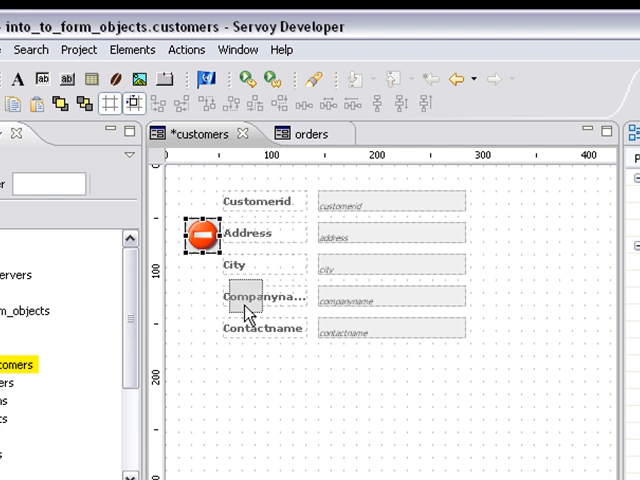
drag(196, 236, 256, 410)
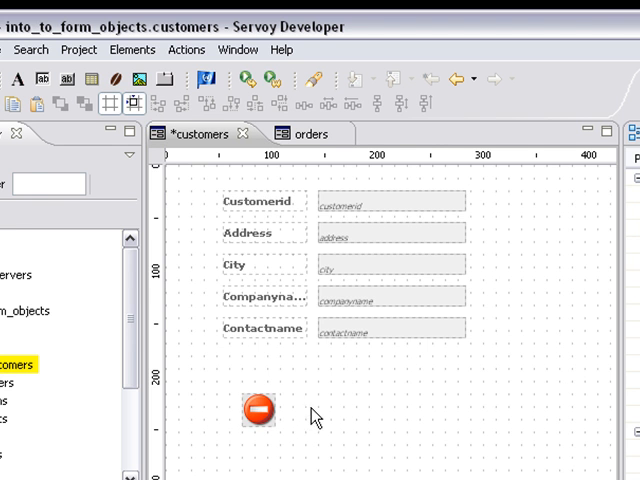
mouse_move(62, 80)
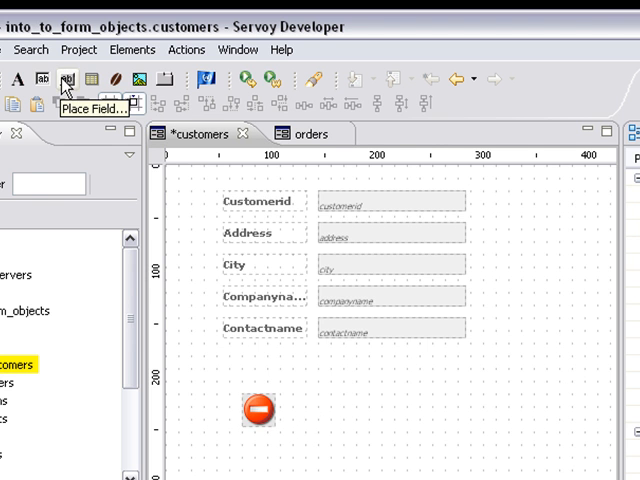
mouse_move(292, 248)
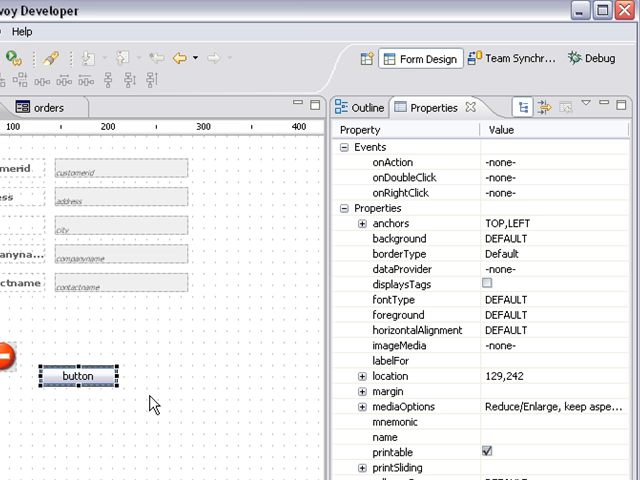
mouse_move(248, 442)
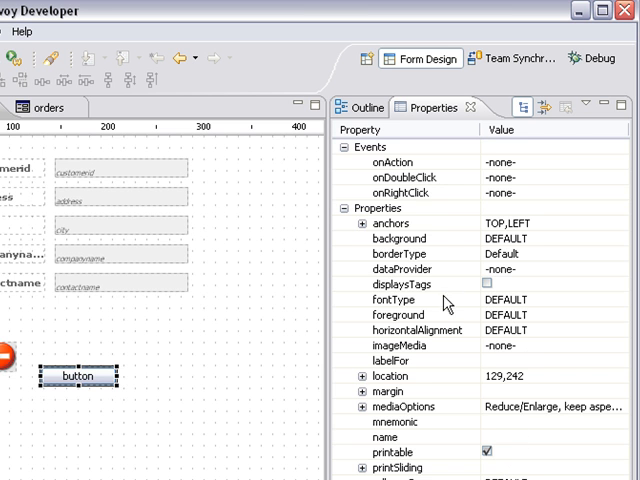
mouse_move(428, 182)
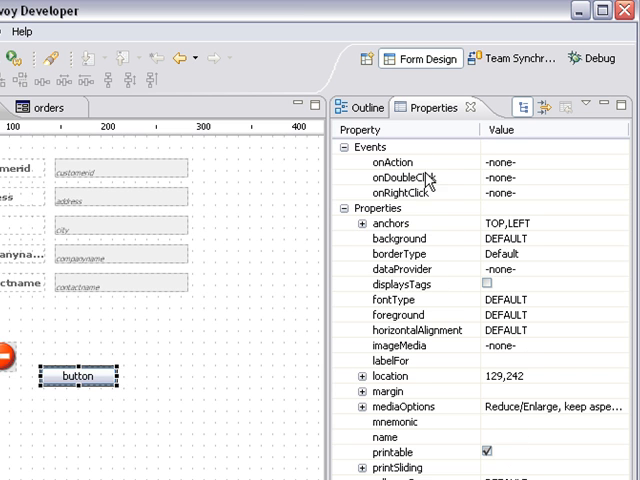
mouse_move(412, 328)
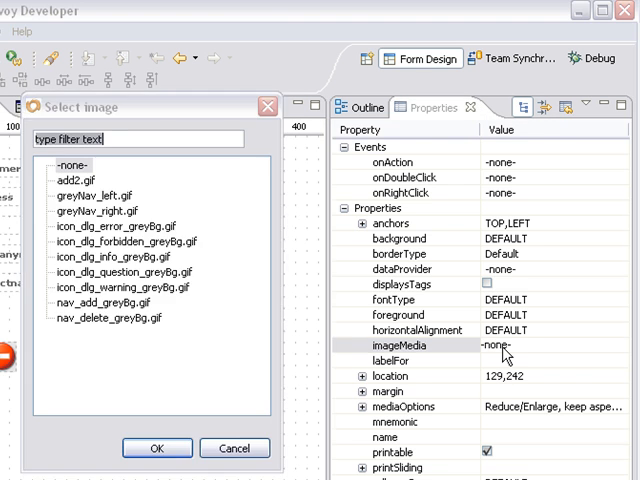
- Set the button's imageMedia to greyNav_left.gif with mediaOptions Reduce/Enlarge
click(96, 196)
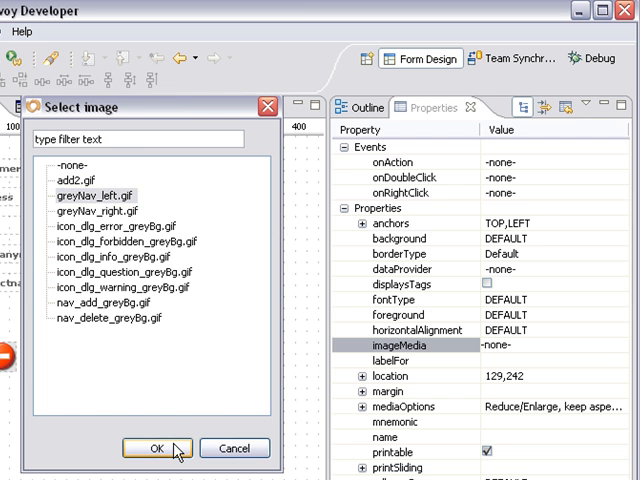
click(154, 448)
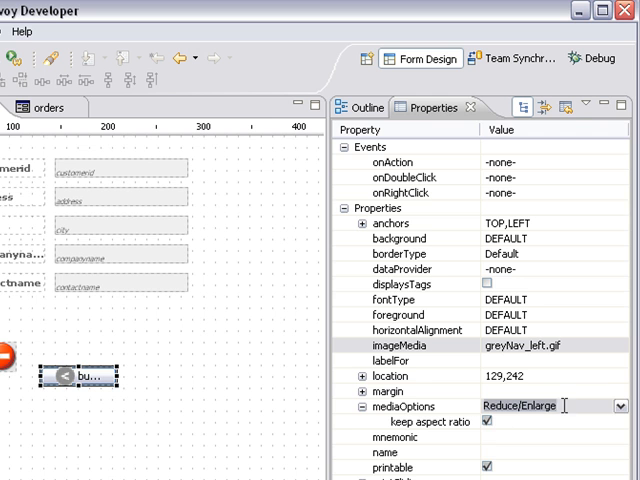
click(618, 404)
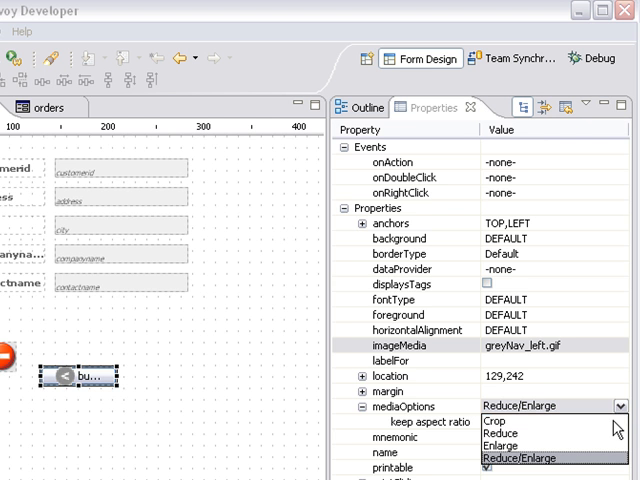
click(500, 432)
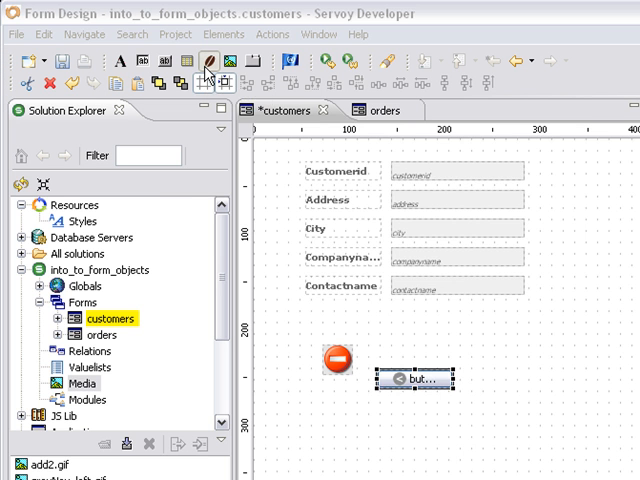
- Place an IClock bean on the customers form beside the image button
click(208, 70)
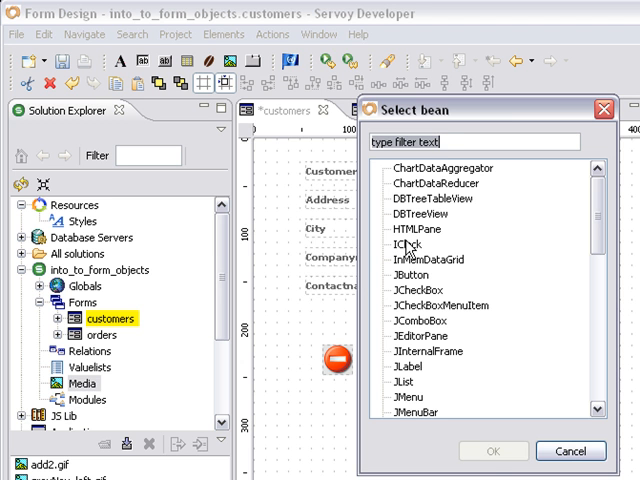
click(404, 244)
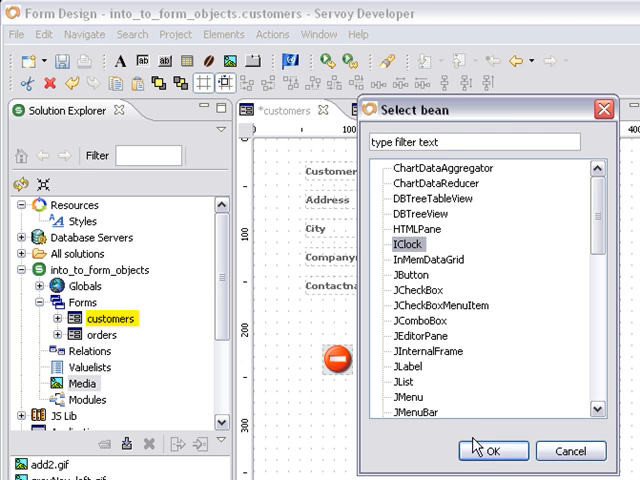
click(492, 450)
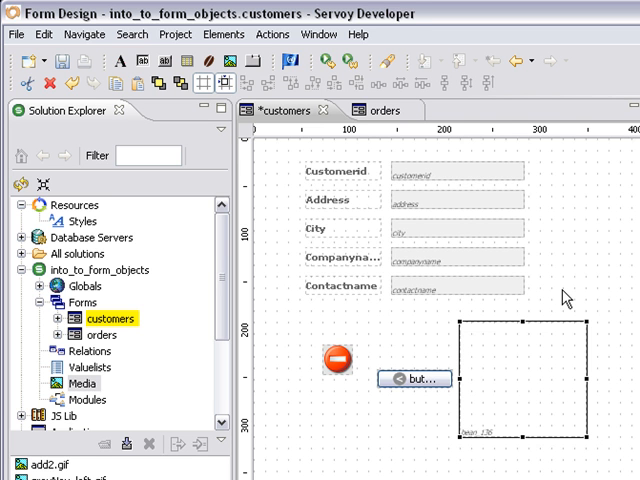
mouse_move(190, 114)
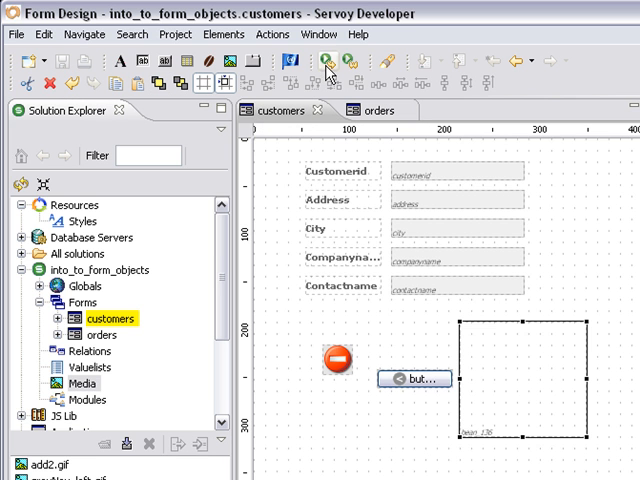
click(346, 60)
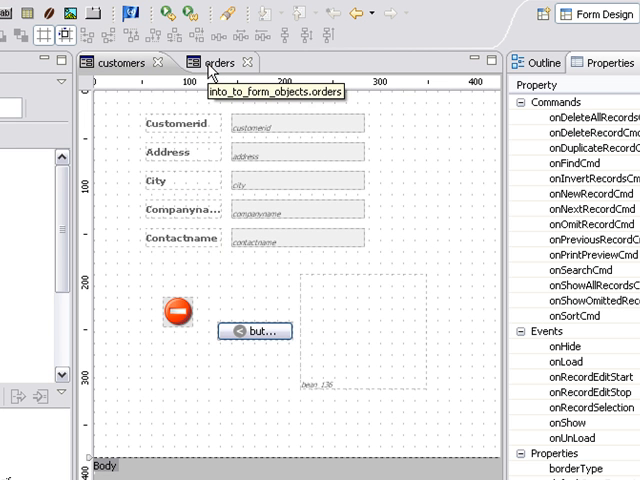
- Place an orders_to_order_details portal with all fields, no labels, text filled from data names
click(208, 62)
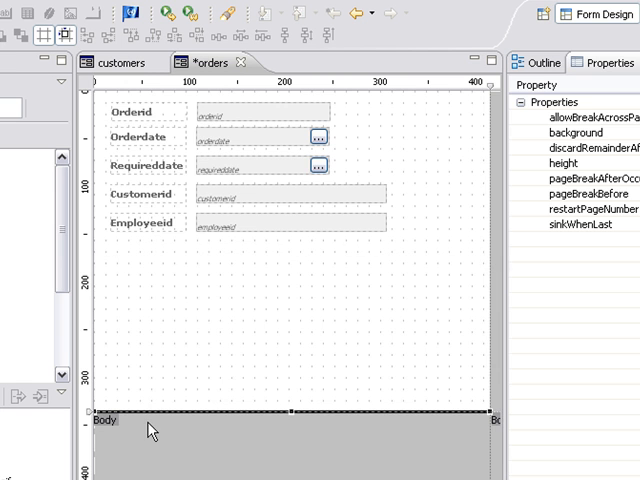
mouse_move(84, 36)
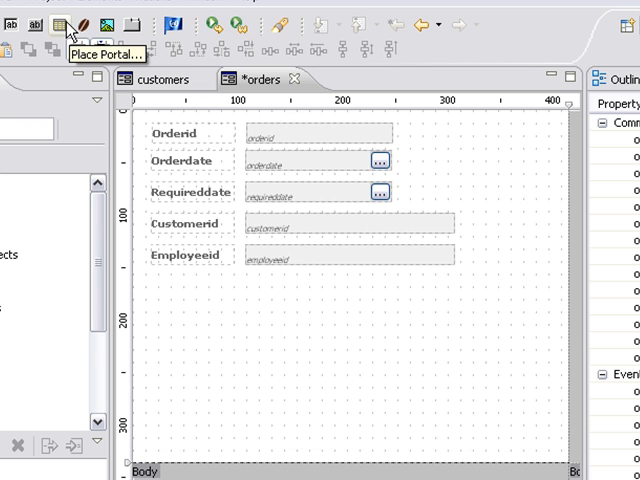
click(54, 24)
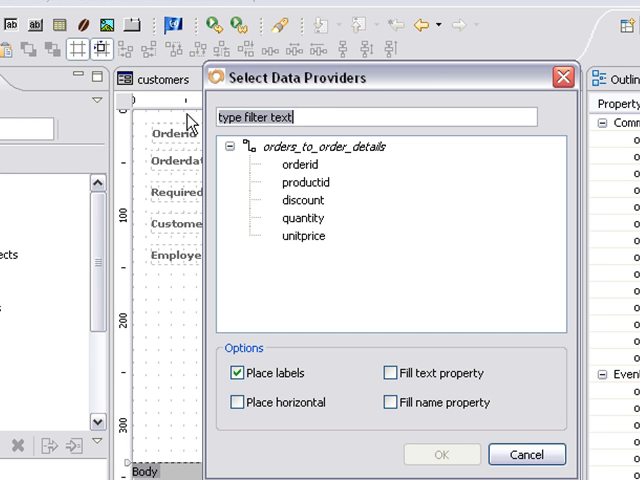
mouse_move(316, 164)
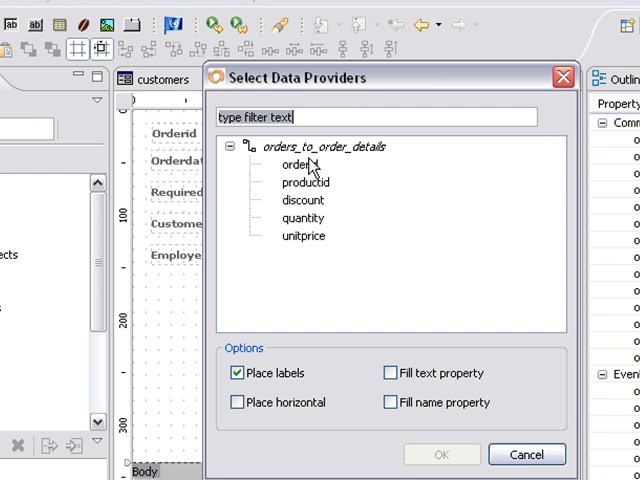
mouse_move(316, 168)
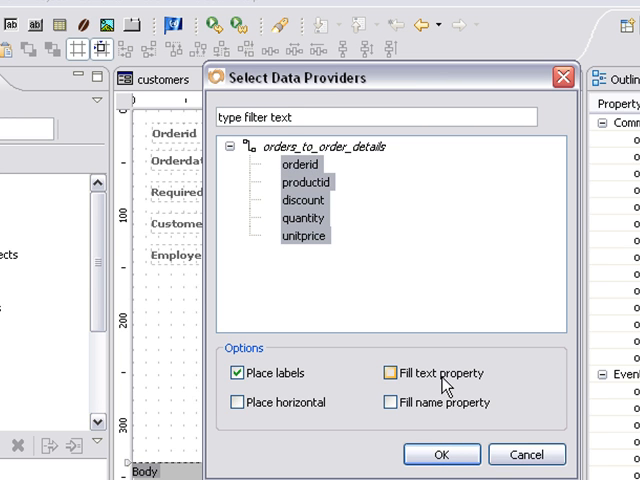
click(392, 372)
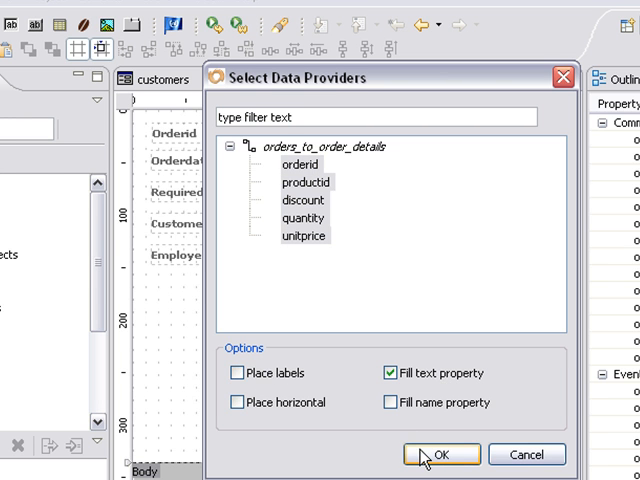
click(440, 456)
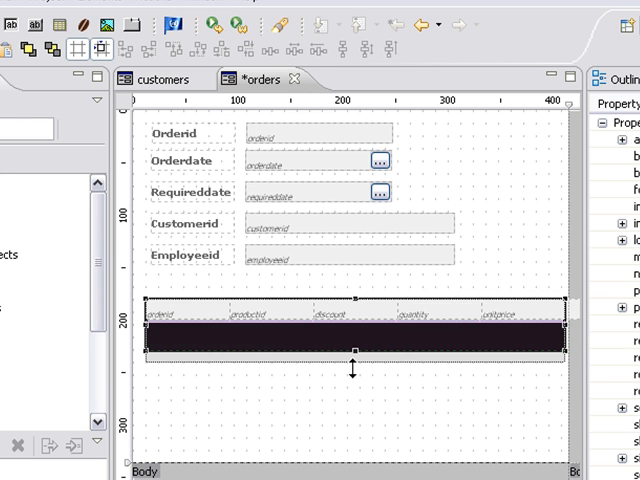
- Stretch the portal taller and run the orders form in the client
drag(356, 348, 356, 400)
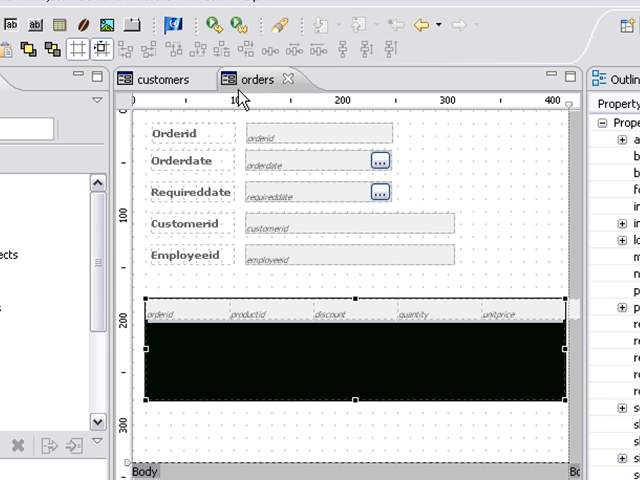
mouse_move(256, 80)
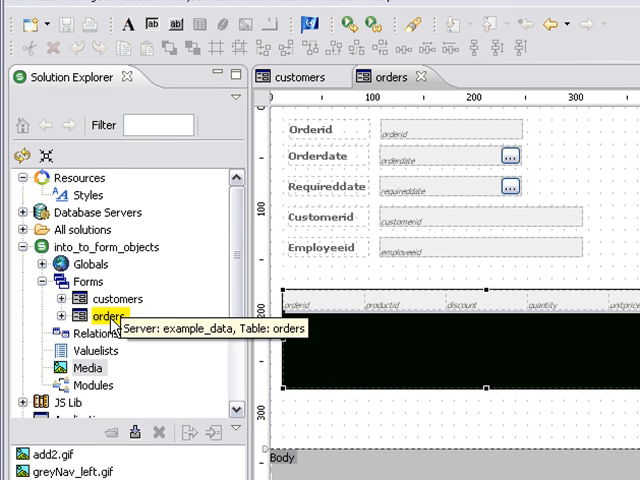
right_click(100, 316)
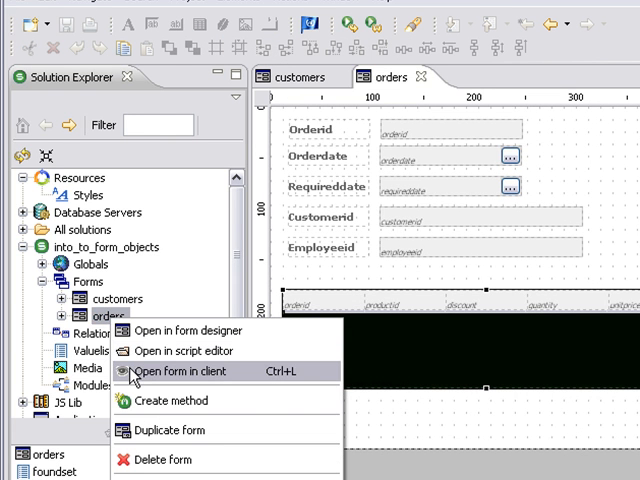
click(178, 372)
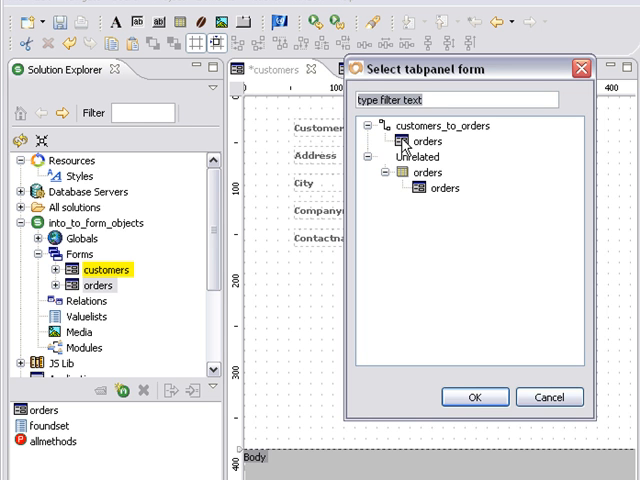
- Choose the orders form under customers_to_orders as the tab panel content
click(428, 140)
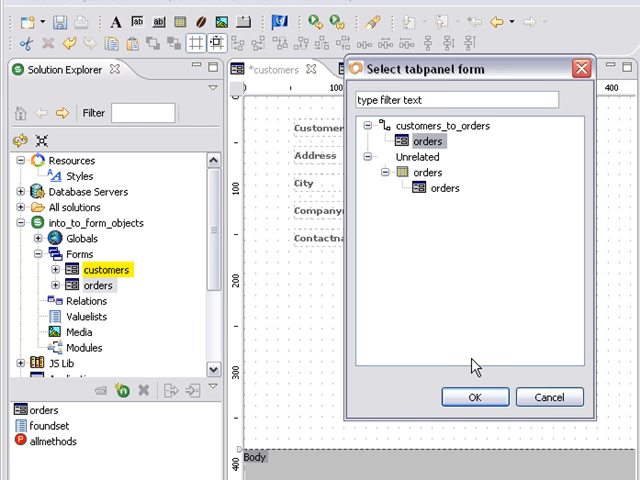